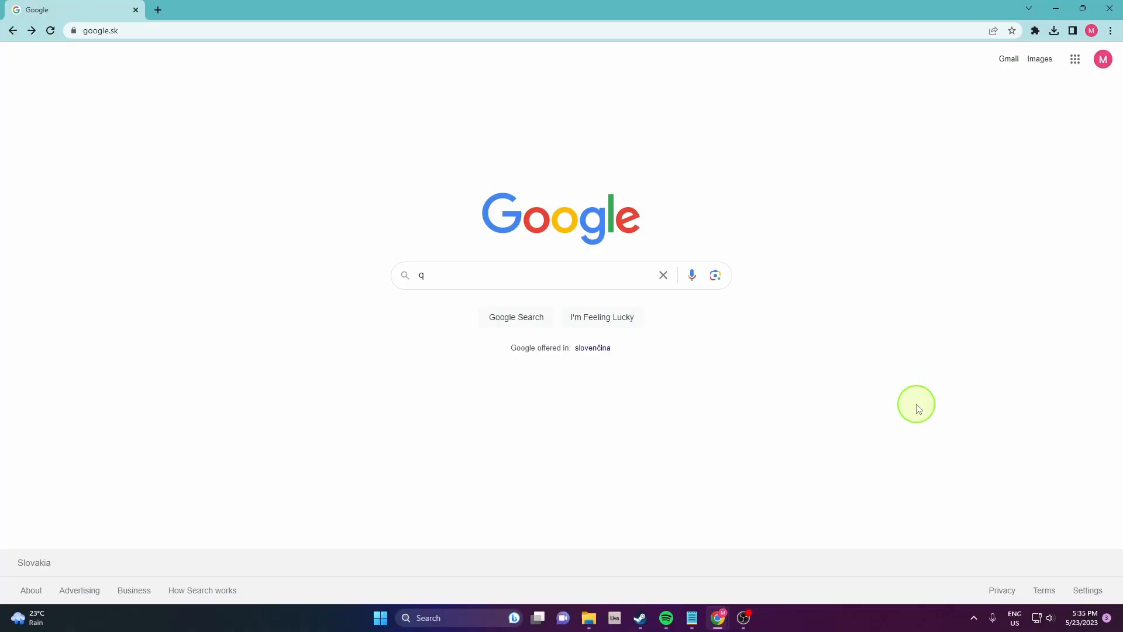
Search Google for 'quillbot' and reach the QuillBot for Chrome result.
text(quillbot)
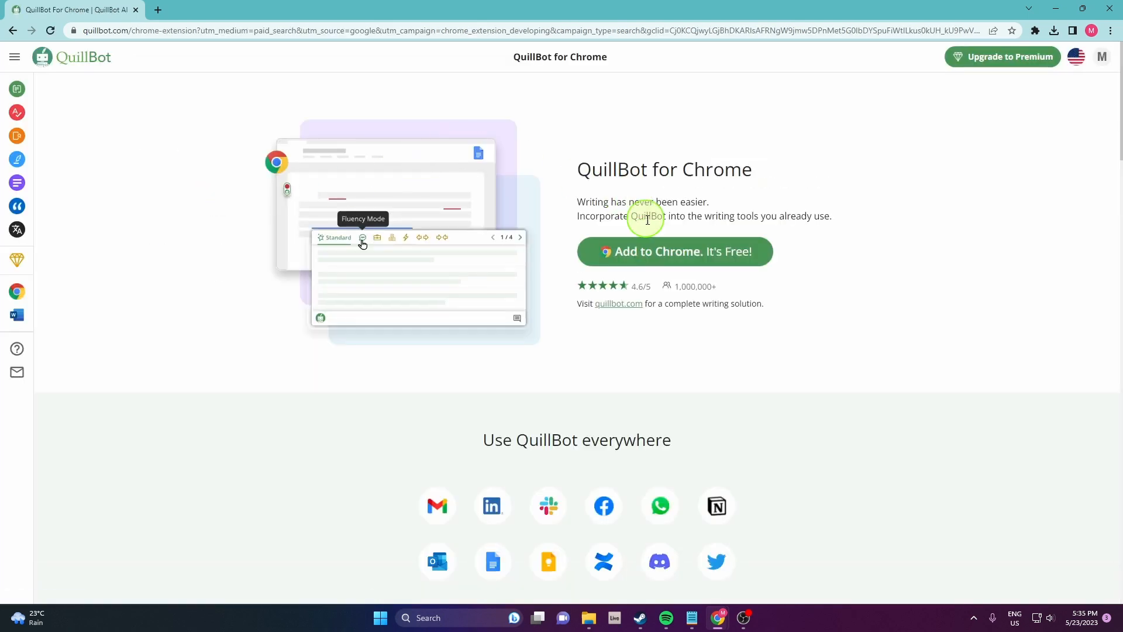
Add the QuillBot: AI Grammar and Writing Tool extension from its Chrome Web Store listing.
click(673, 251)
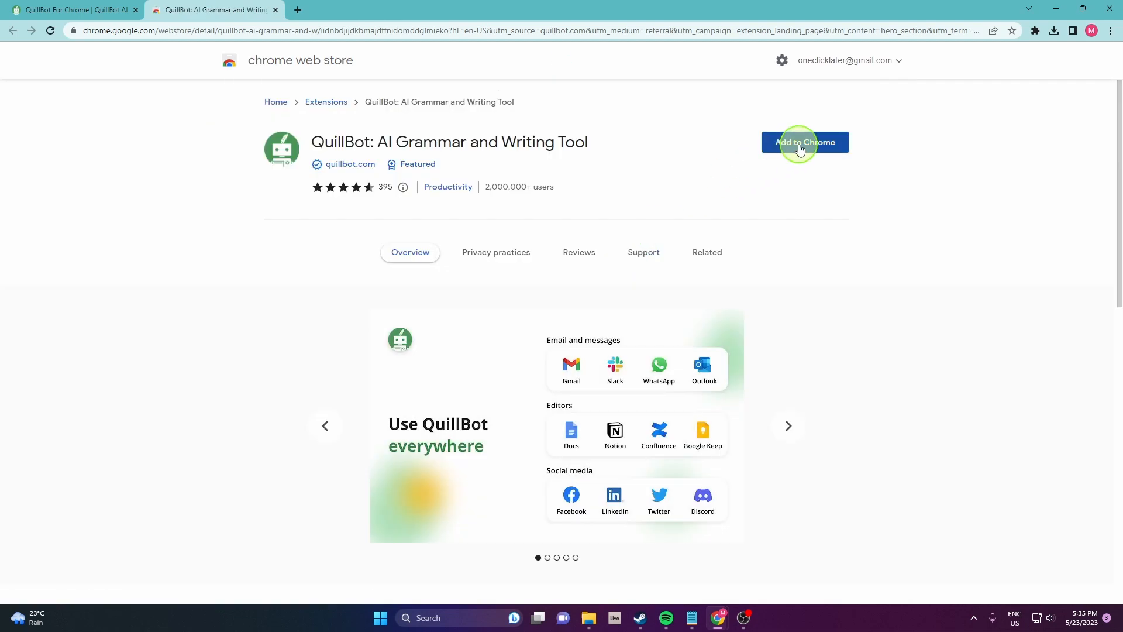
click(805, 142)
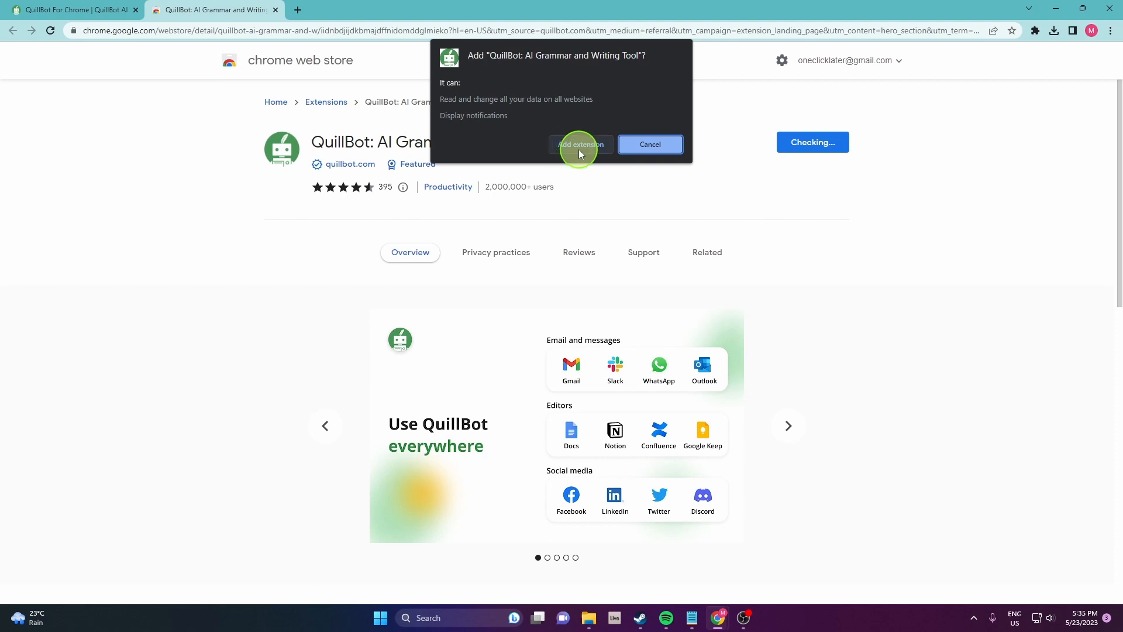
click(579, 144)
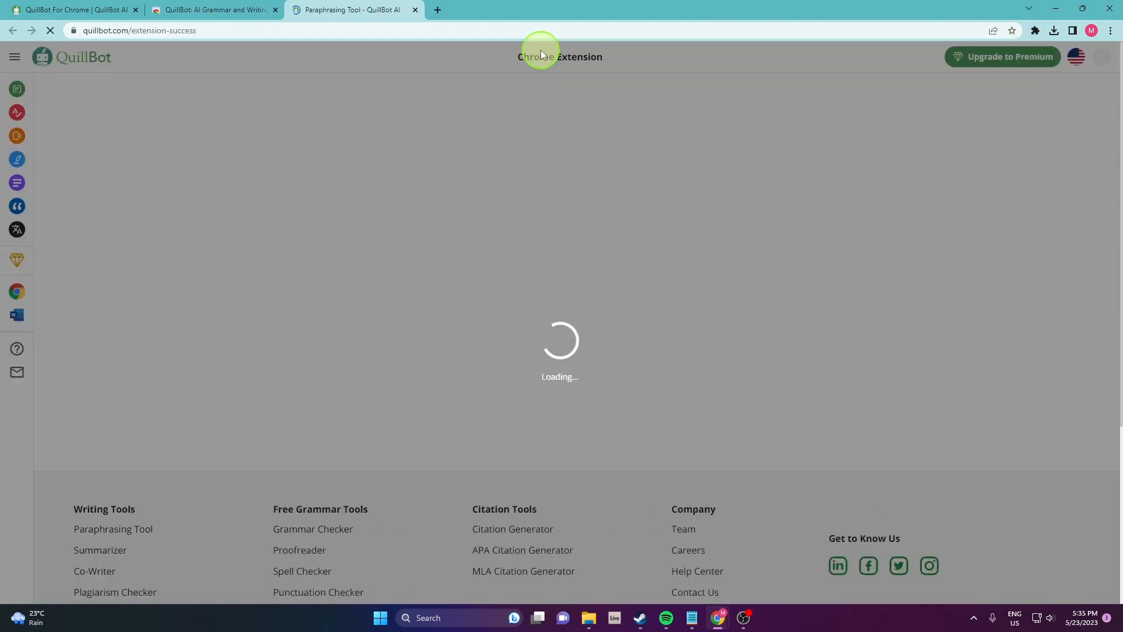
Log in to the QuillBot account from the login page to reach the Paraphraser.
click(1106, 56)
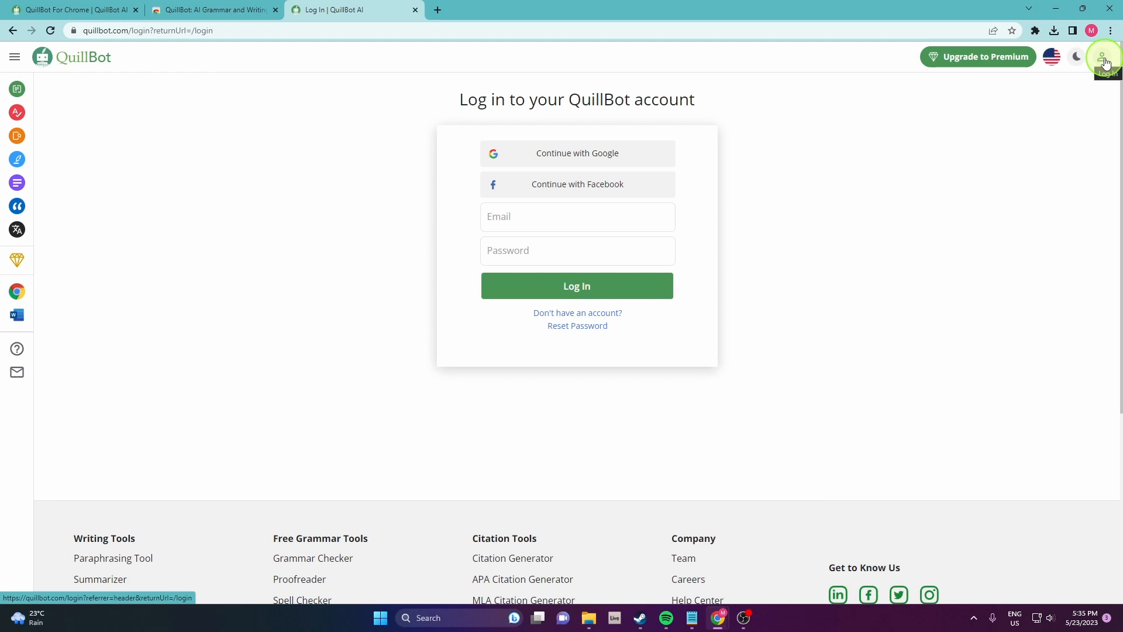
click(577, 153)
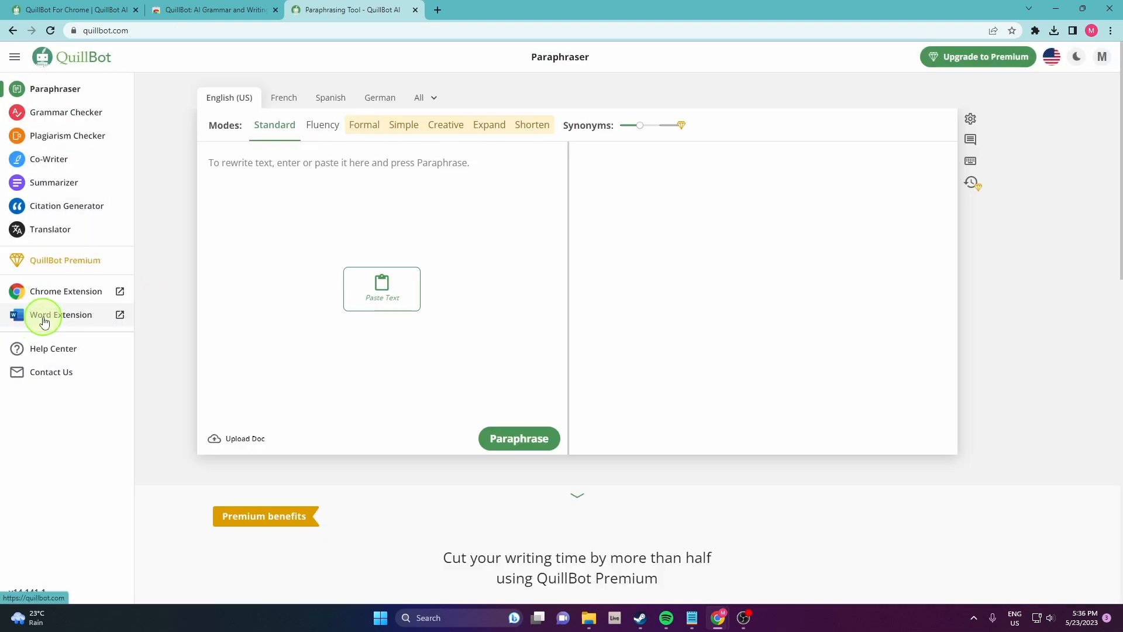
Go to QuillBot's Word Extension installation instructions from the left sidebar.
click(62, 315)
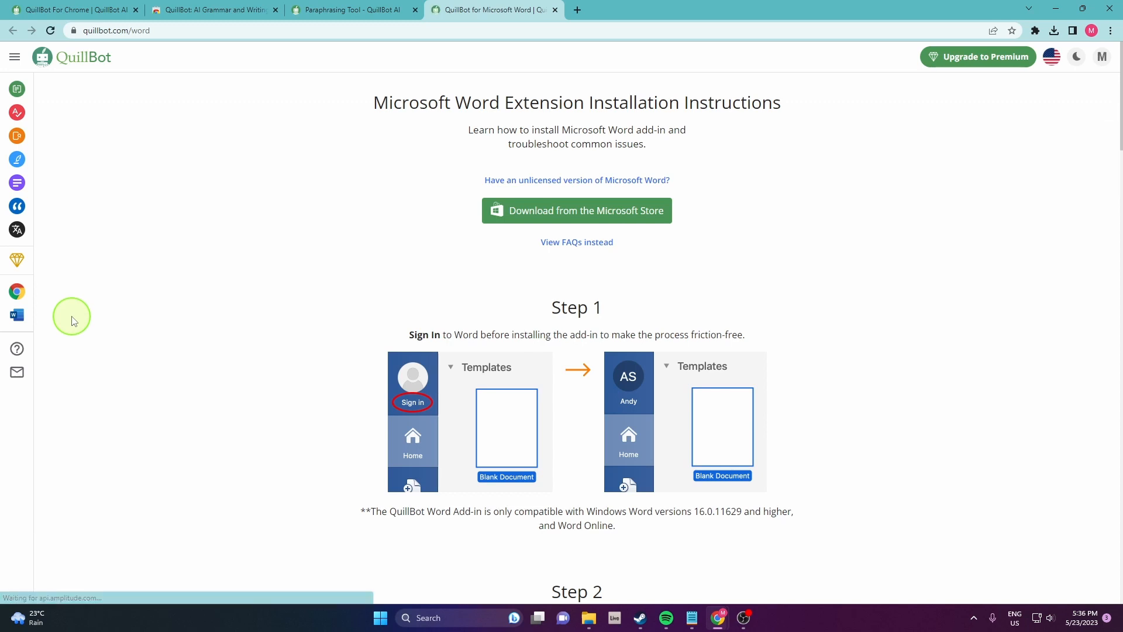
mouse_move(681, 208)
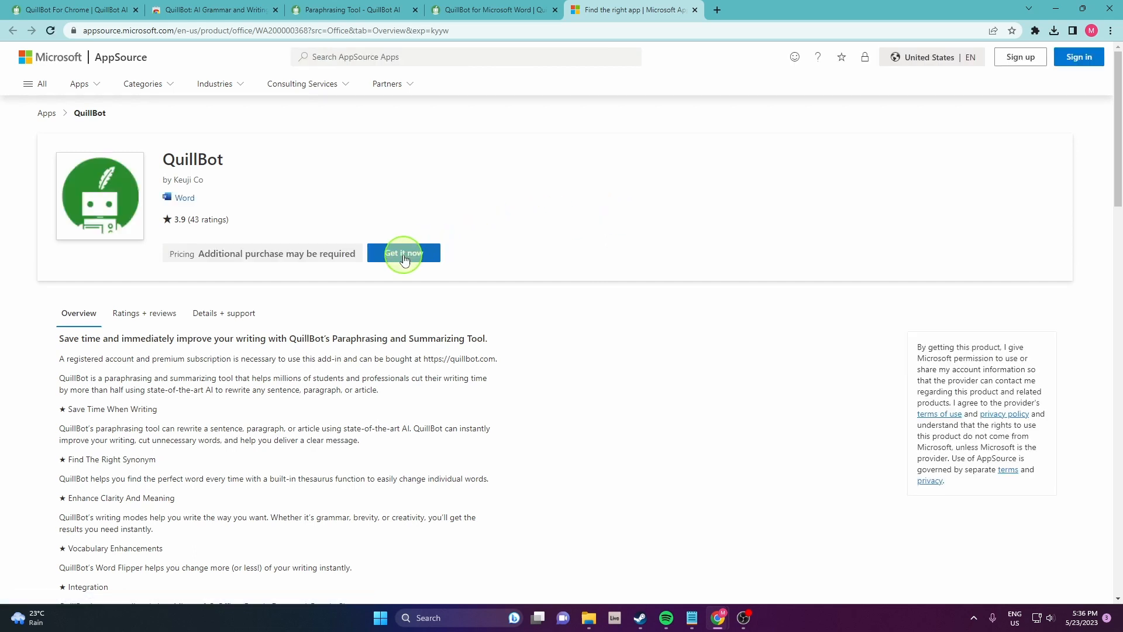
Get the QuillBot add-in on AppSource: sign in with the Microsoft email and fill name and country.
click(404, 253)
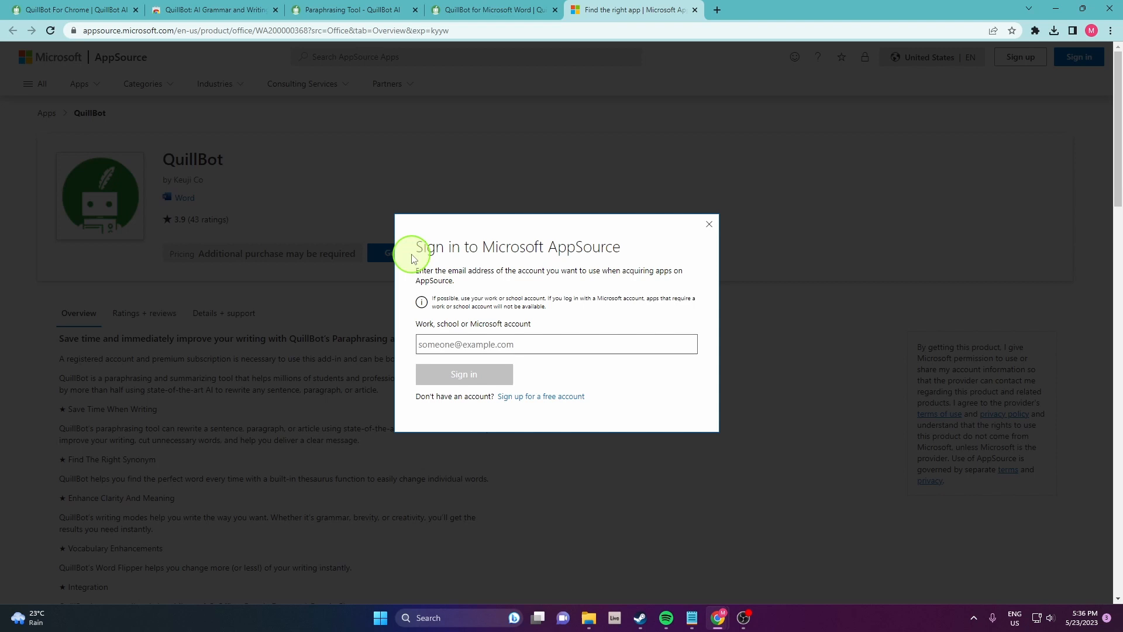
mouse_move(609, 173)
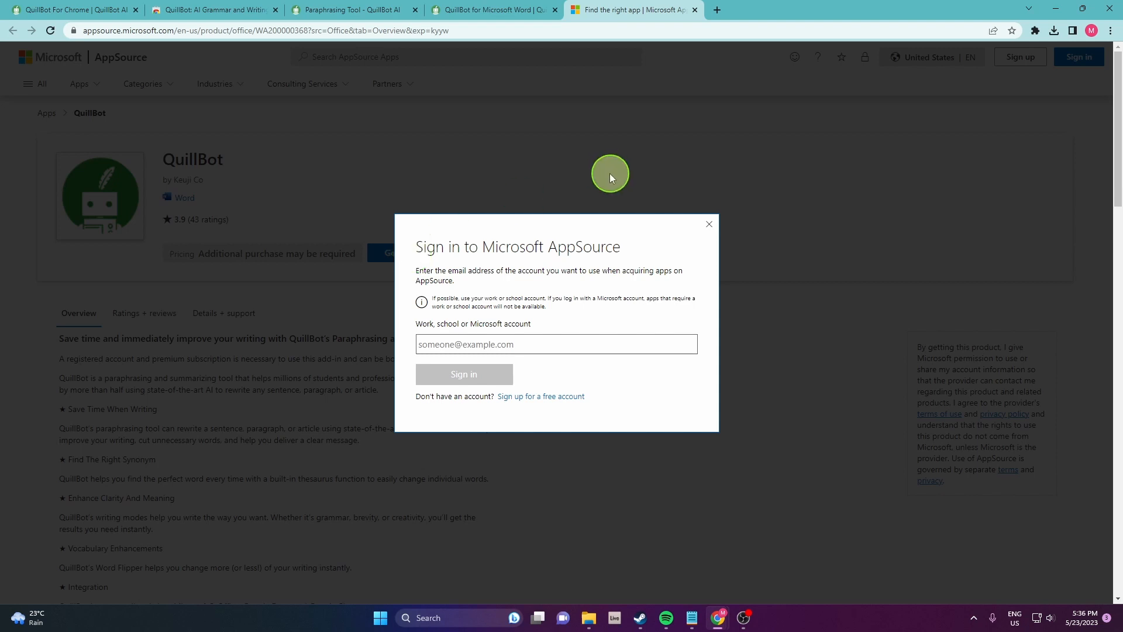
text(o)
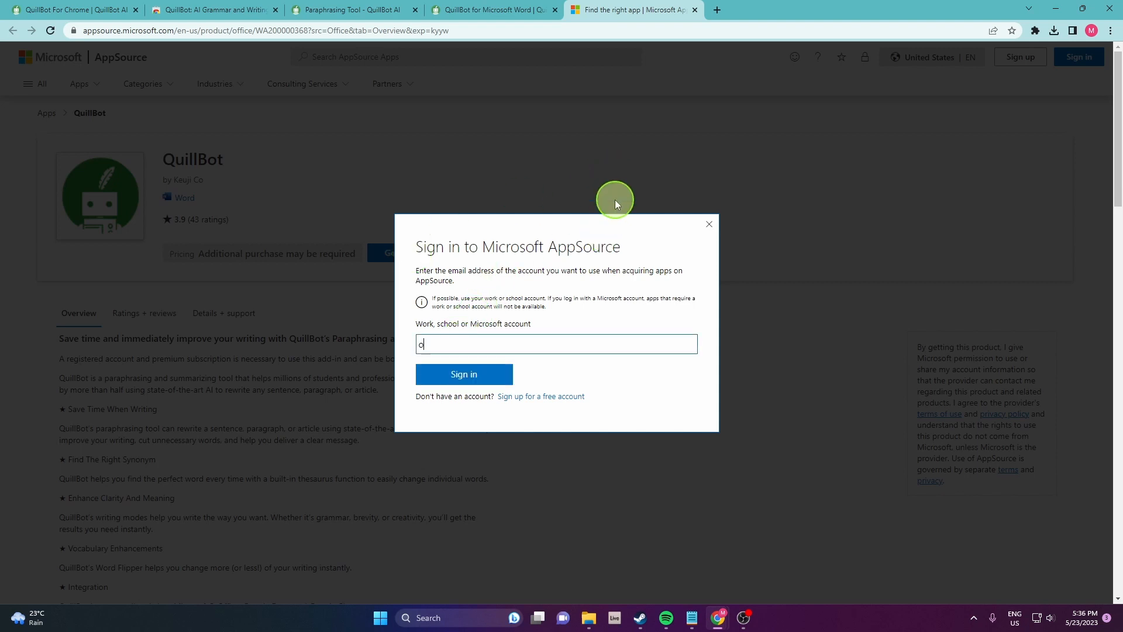
click(463, 374)
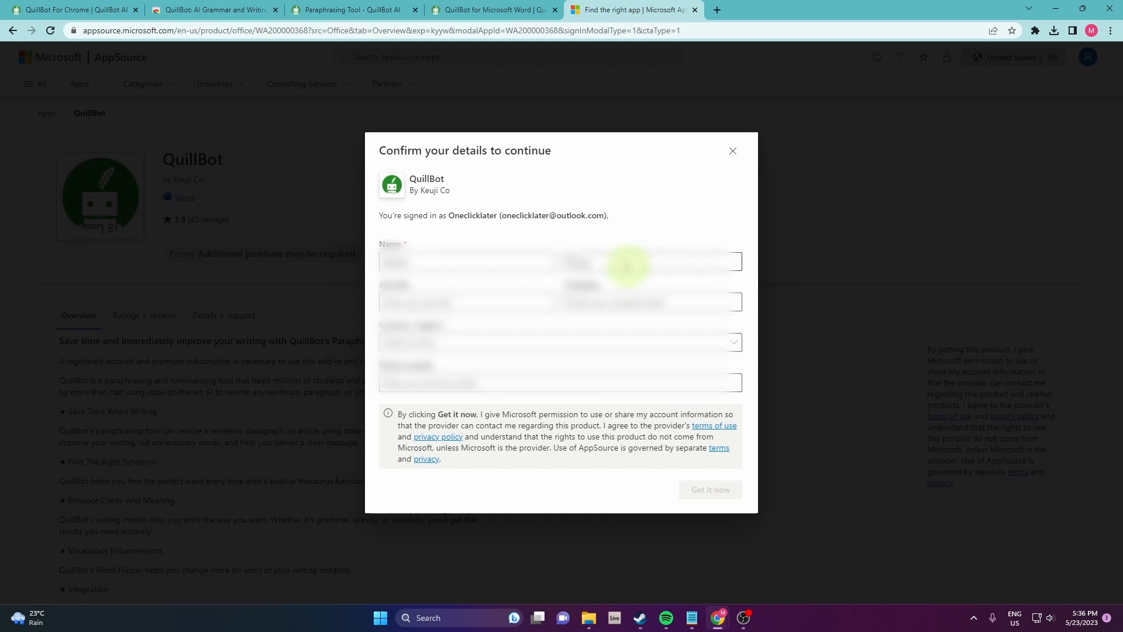
click(559, 342)
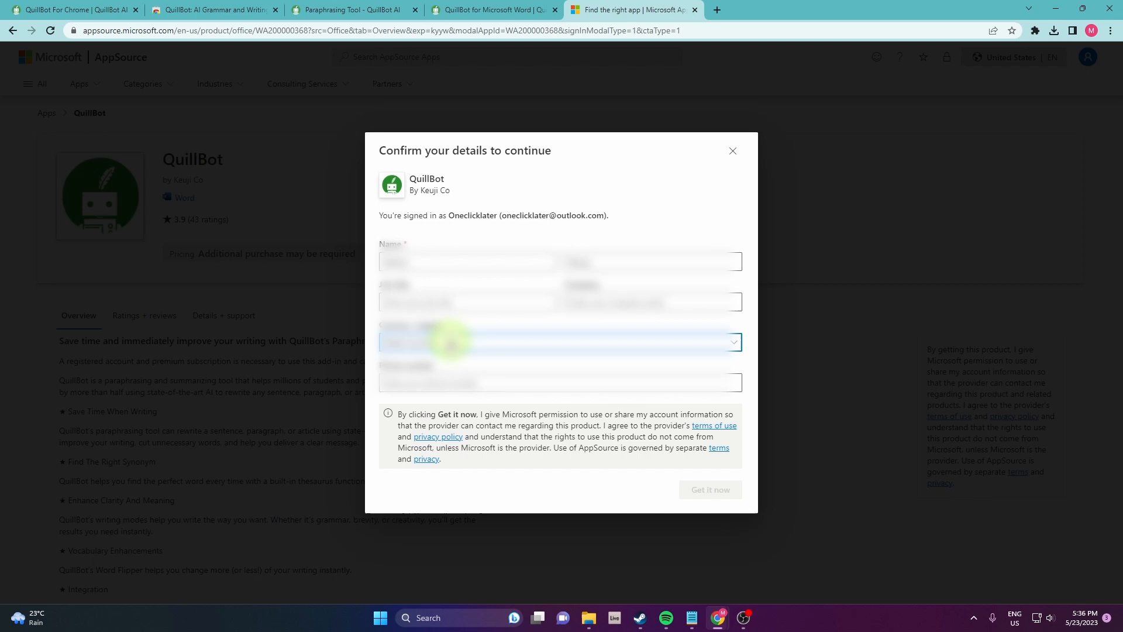
click(710, 489)
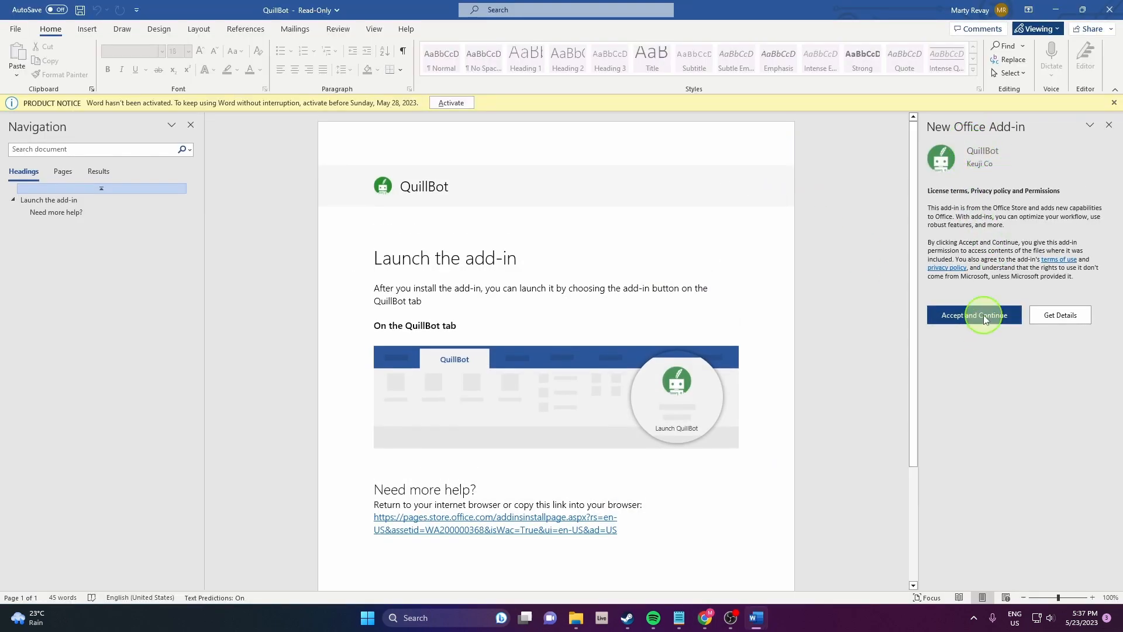
Accept the add-in's license terms in Word and follow the link to add a QuillBot password.
click(974, 314)
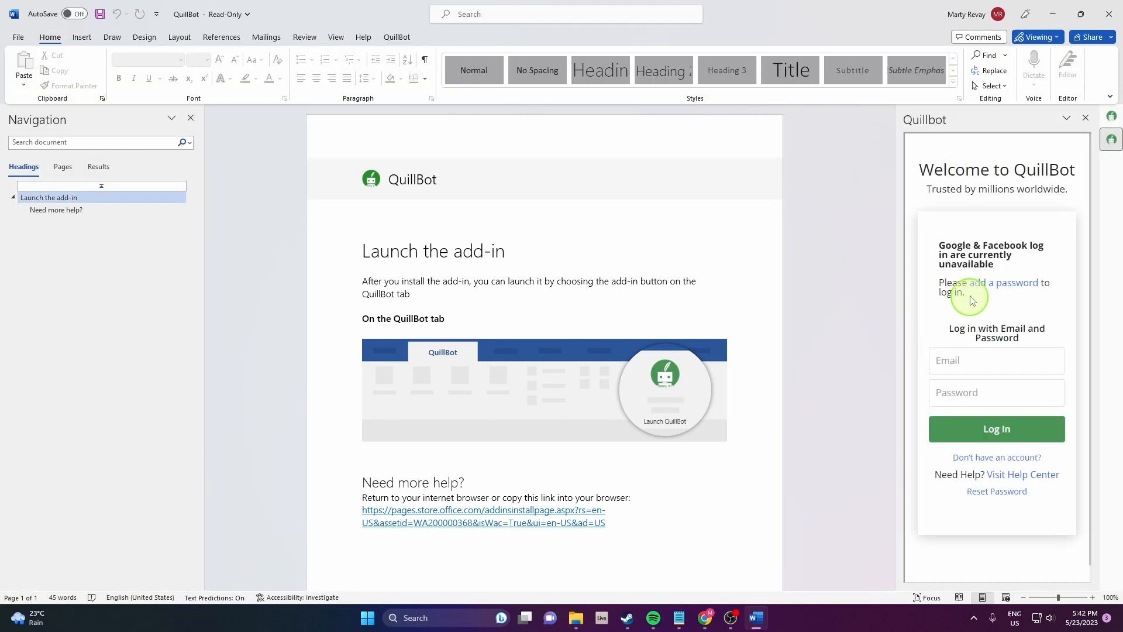
click(995, 282)
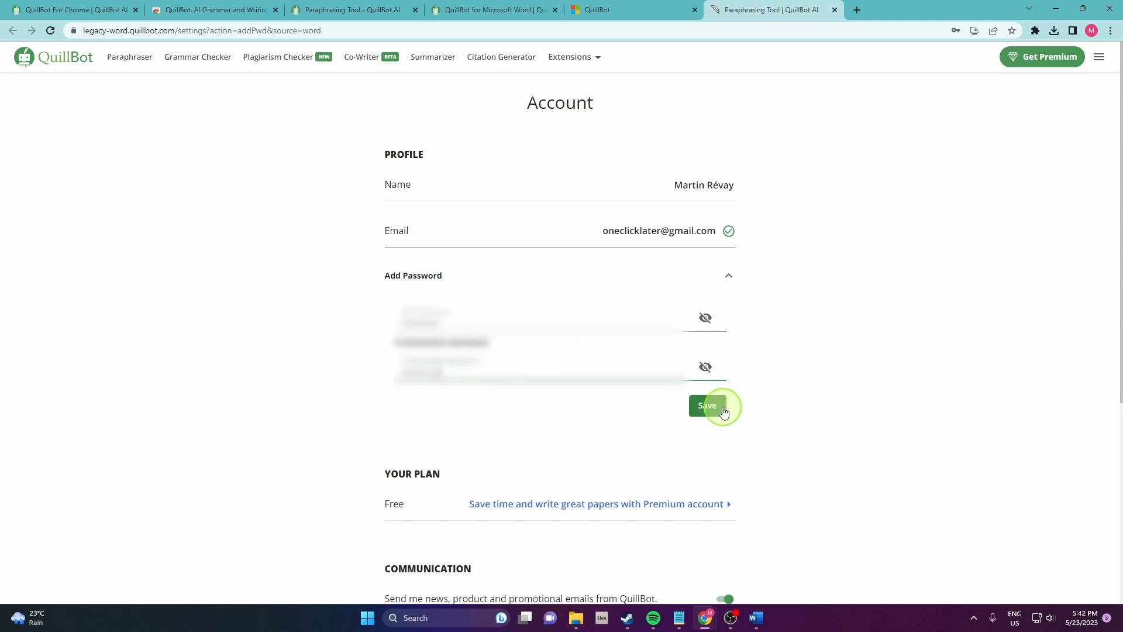
click(707, 406)
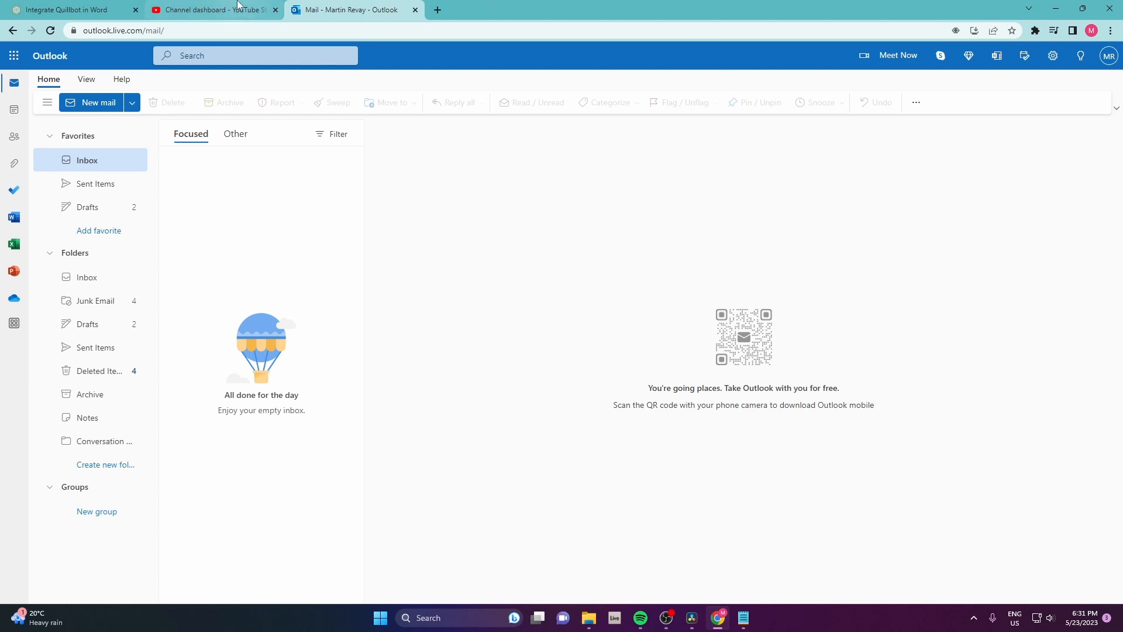
mouse_move(95, 103)
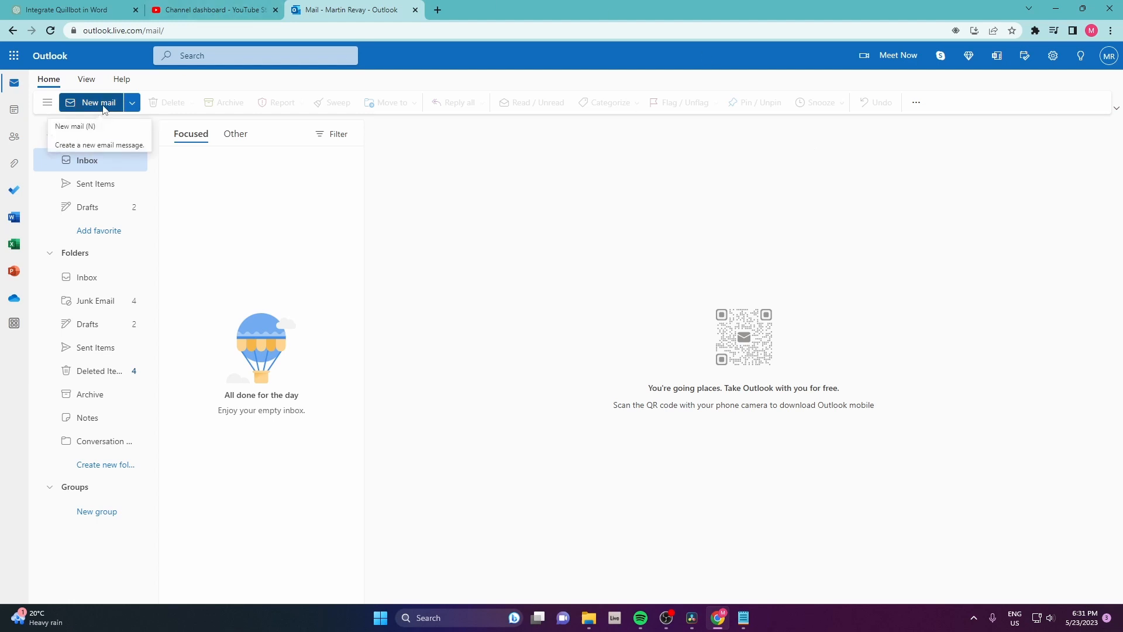
Start a new Outlook mail and focus the message body so the QuillBot icon shows.
click(97, 103)
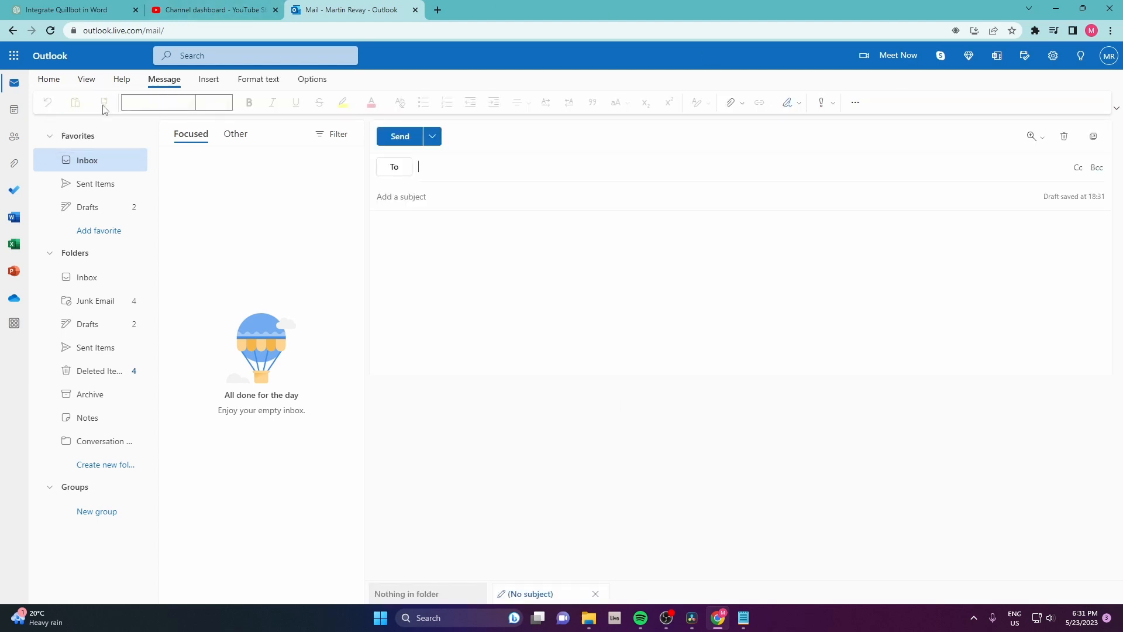
click(715, 287)
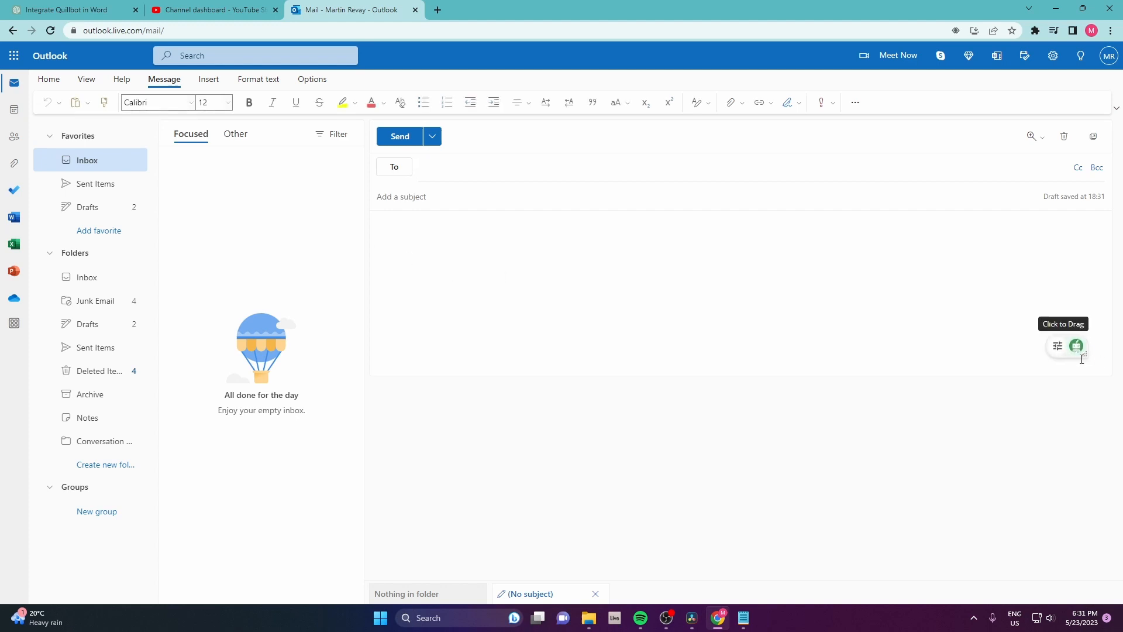